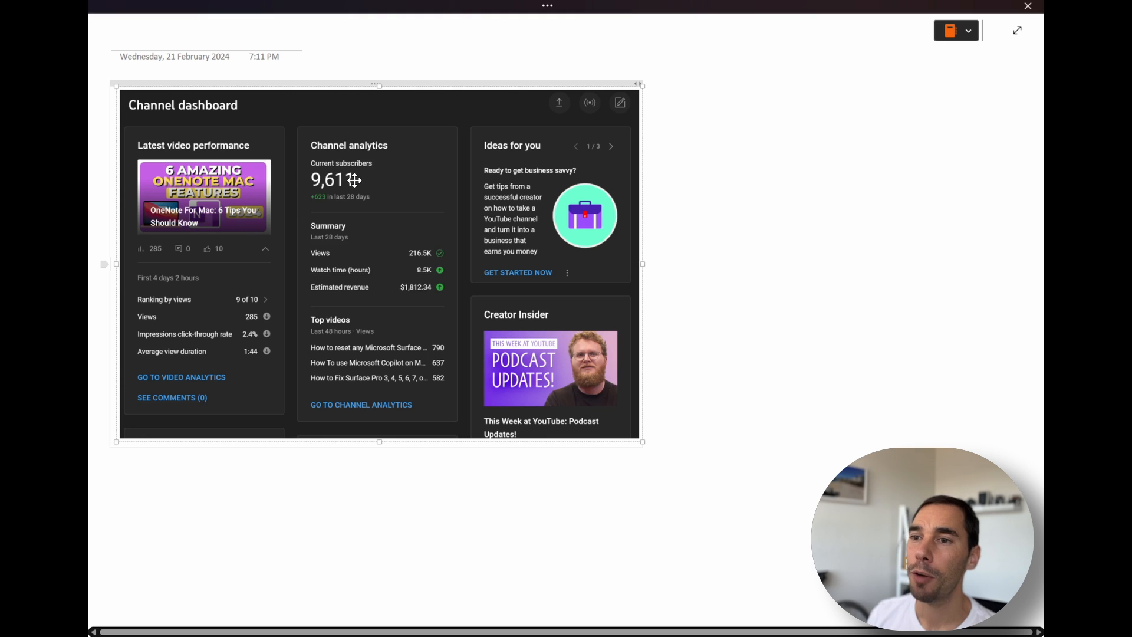
- Copy the recognised text from the YouTube channel dashboard screenshot using Copy Text from Picture
right_click(350, 179)
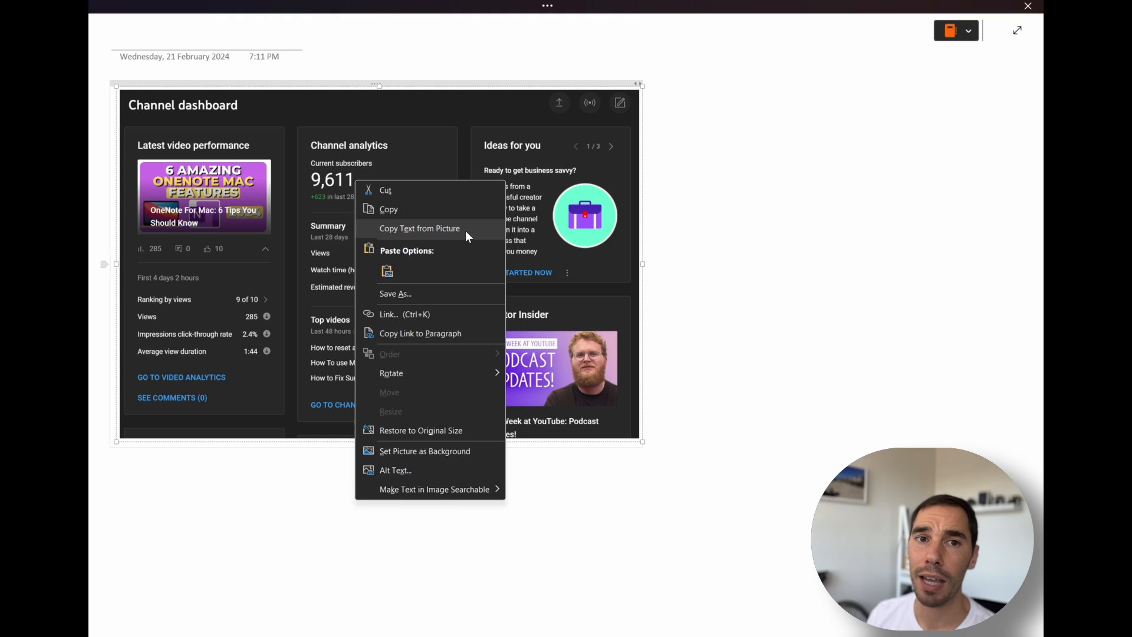
left_click(730, 136)
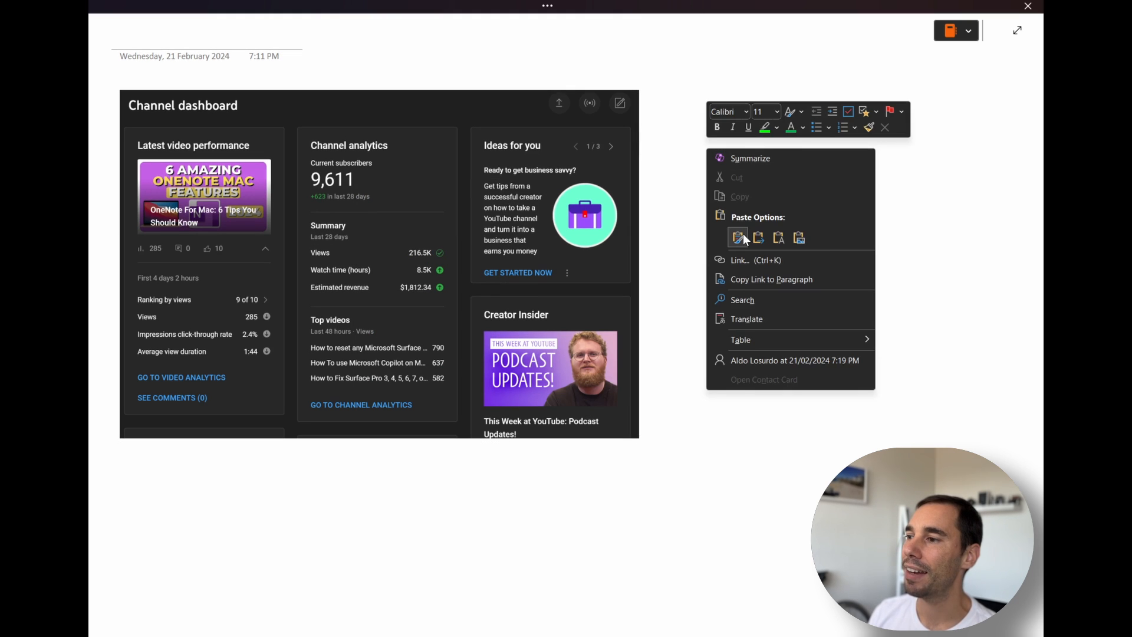
mouse_move(798, 238)
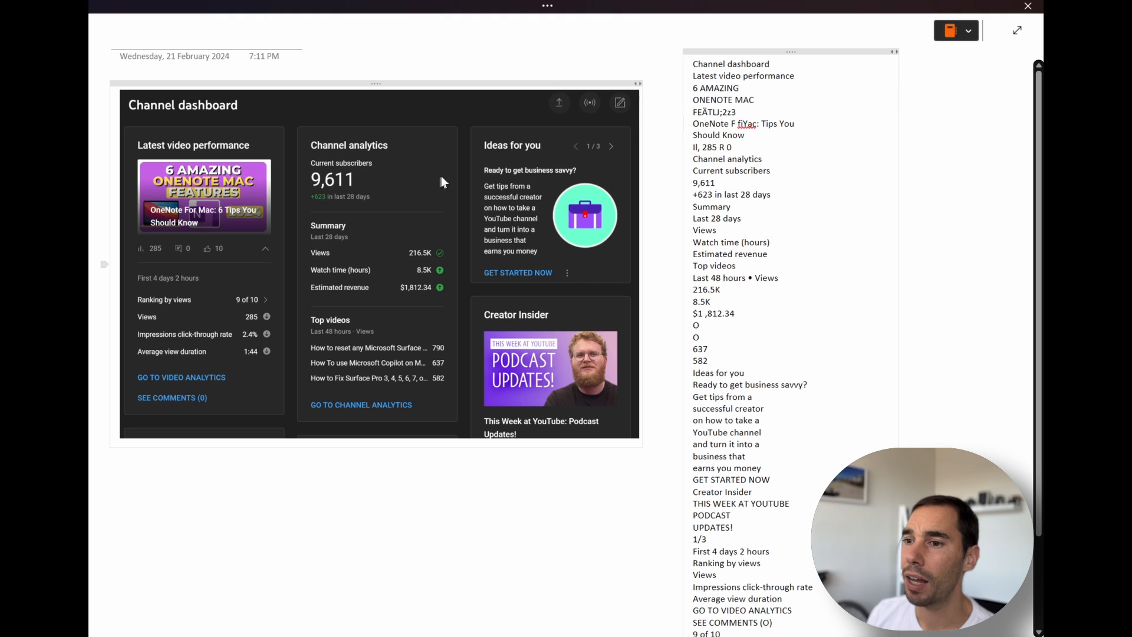
double_click(714, 112)
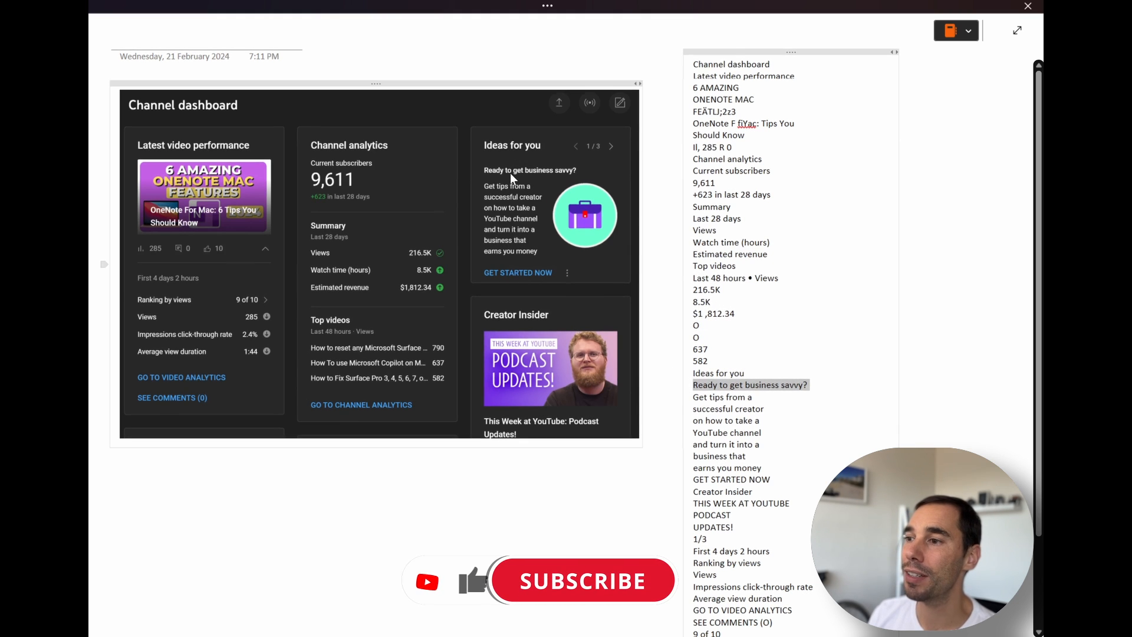
left_click(582, 581)
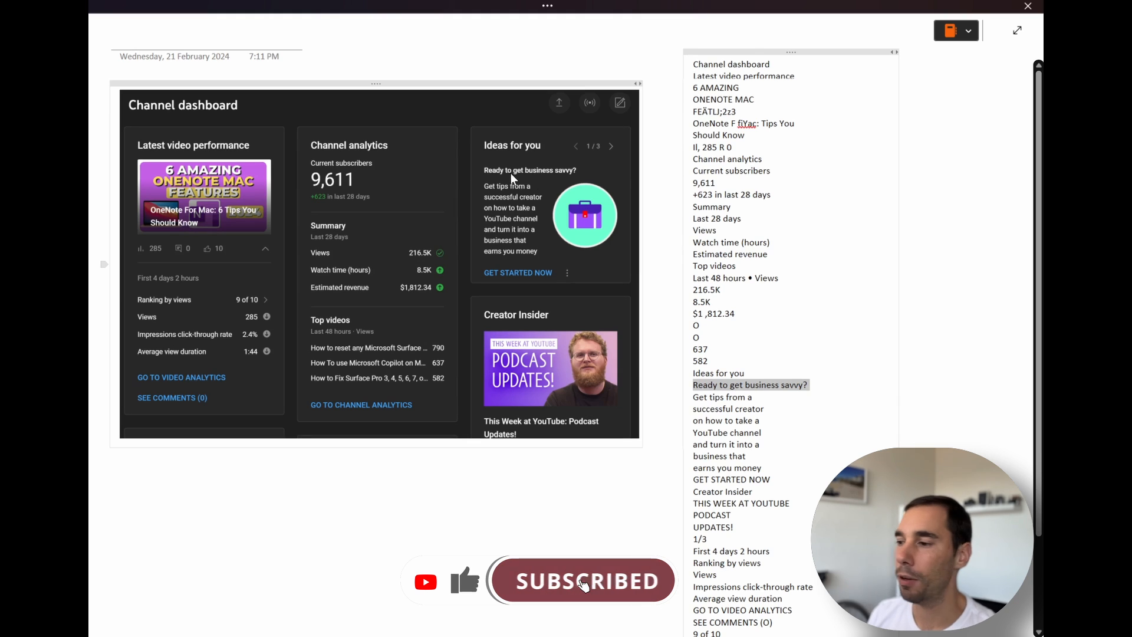